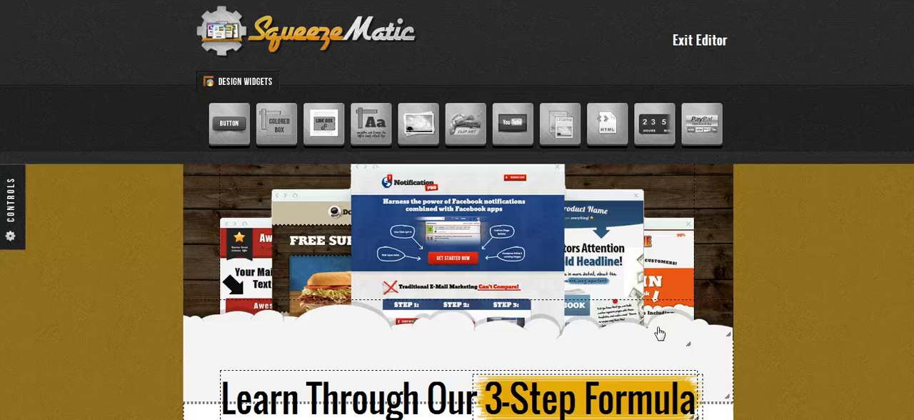
- Briefly check the headline's text settings, then bring up the page settings panel
{"action": "scroll", "scroll_direction": "down", "scroll_amount": 3}
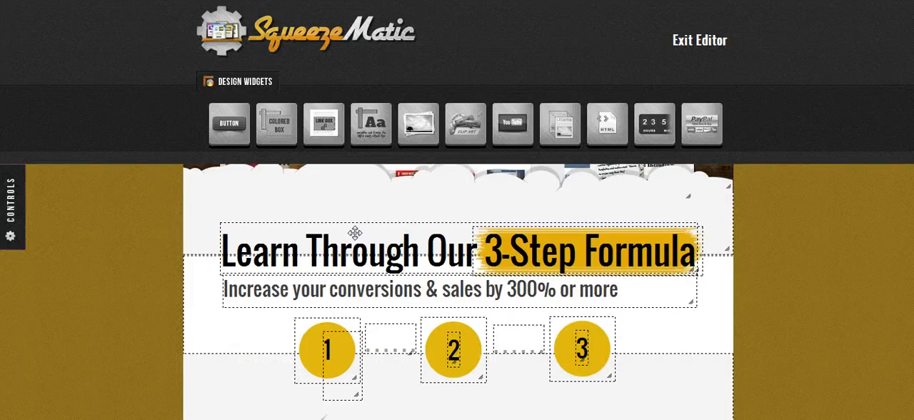
{"action": "double_click", "coordinate": [354, 251]}
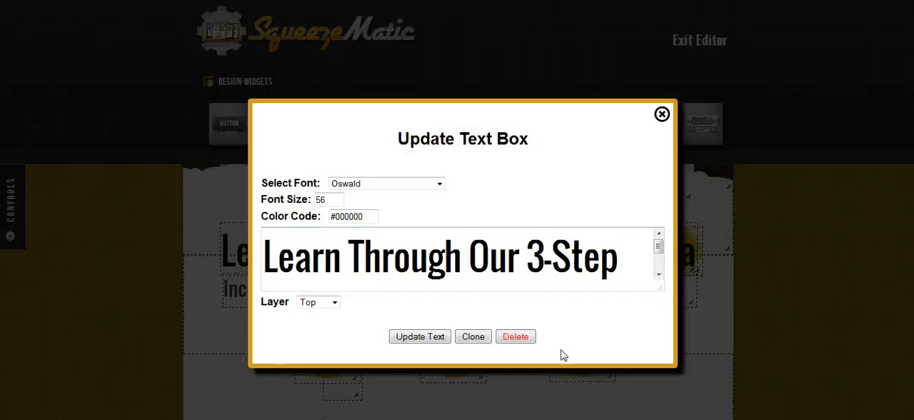
{"action": "left_click", "coordinate": [660, 115]}
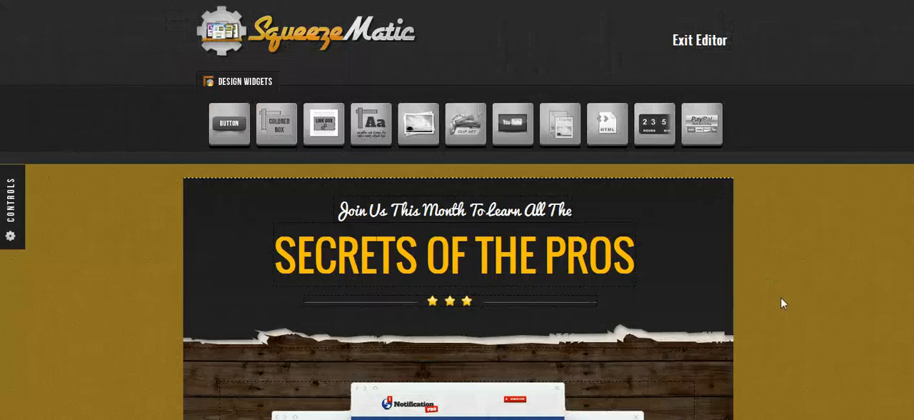
{"action": "scroll", "scroll_direction": "down", "scroll_amount": 3}
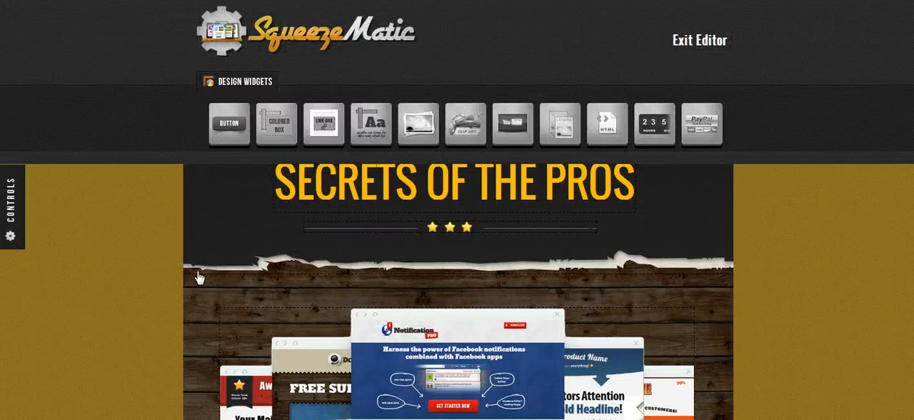
{"action": "mouse_move", "coordinate": [703, 265]}
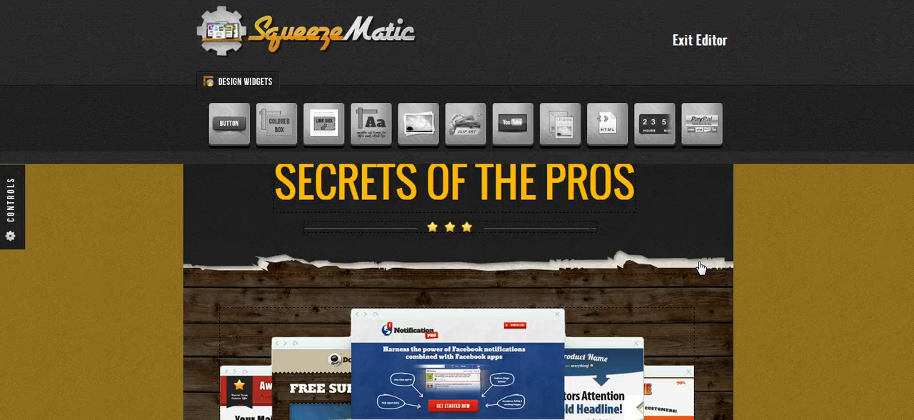
{"action": "mouse_move", "coordinate": [821, 274]}
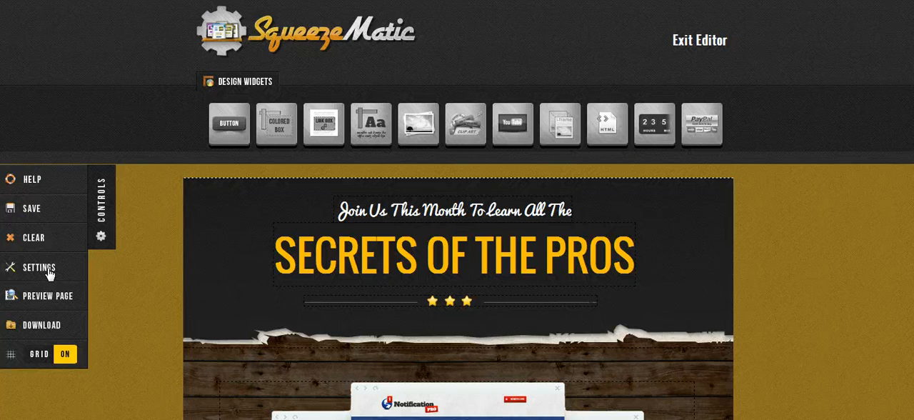
{"action": "left_click", "coordinate": [40, 267]}
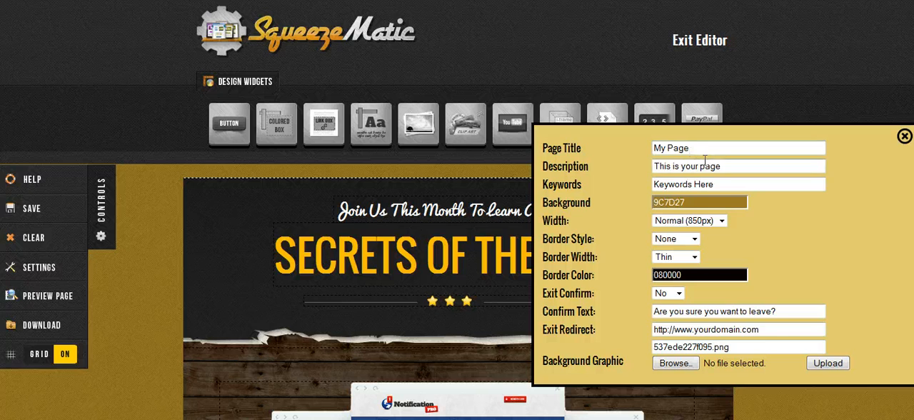
{"action": "mouse_move", "coordinate": [720, 184]}
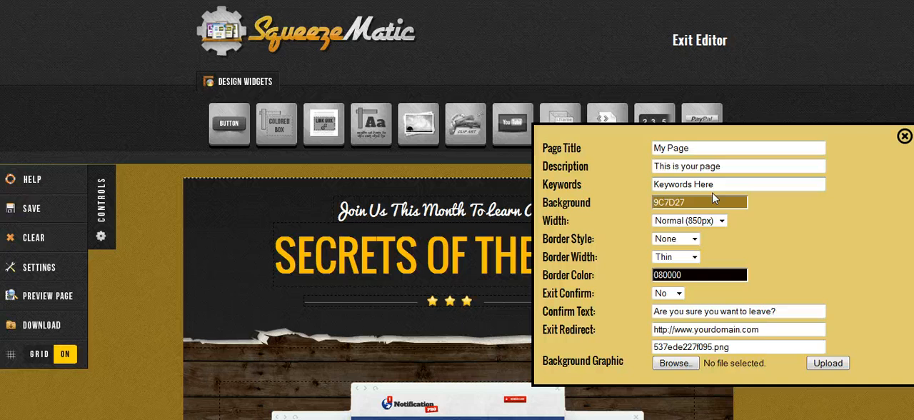
- Set the page background colour to 756d16 for a darker olive surround
{"action": "left_click", "coordinate": [700, 201]}
{"action": "type", "text": "756d16"}
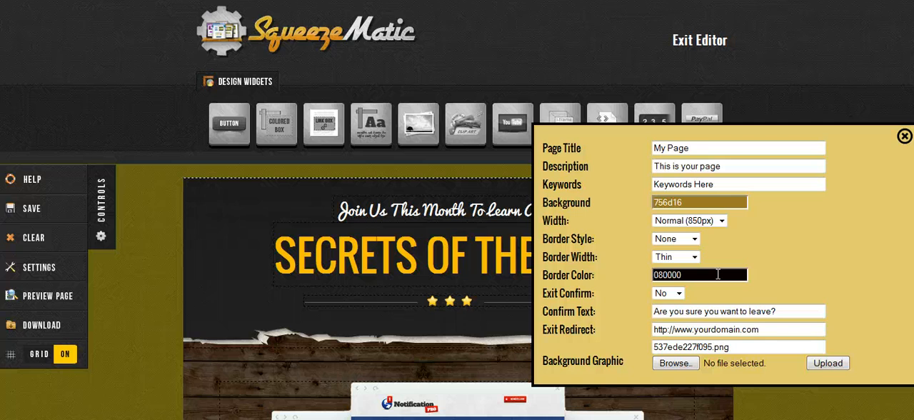
{"action": "left_click", "coordinate": [669, 292]}
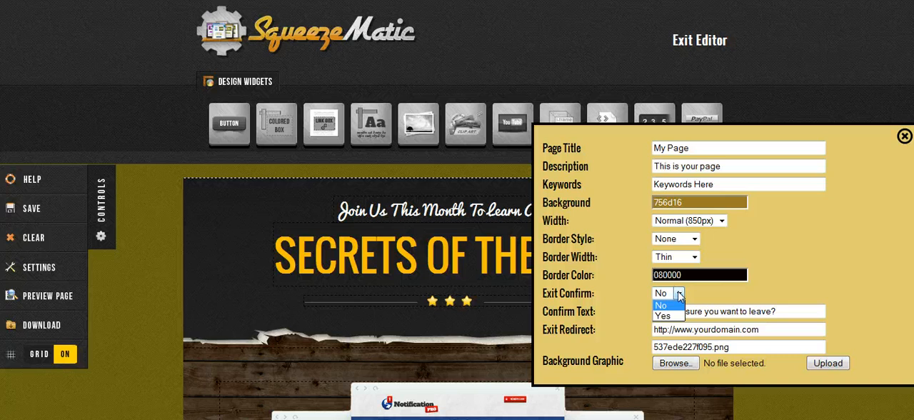
- Set Exit Confirm to Yes
{"action": "left_click", "coordinate": [665, 314]}
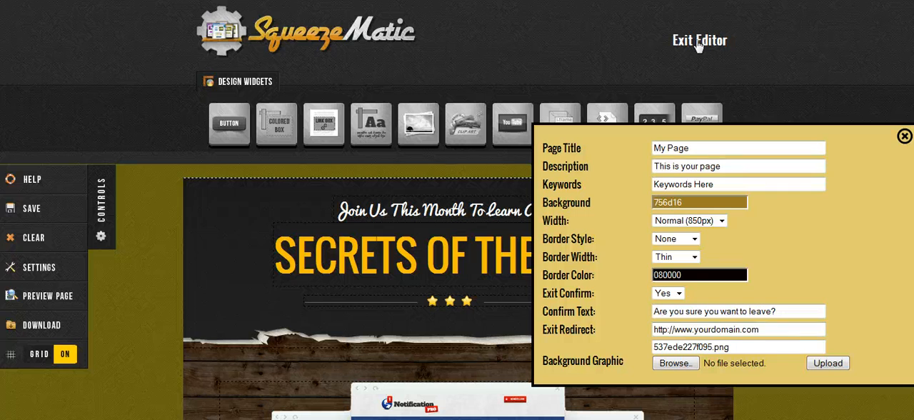
{"action": "mouse_move", "coordinate": [12, 271]}
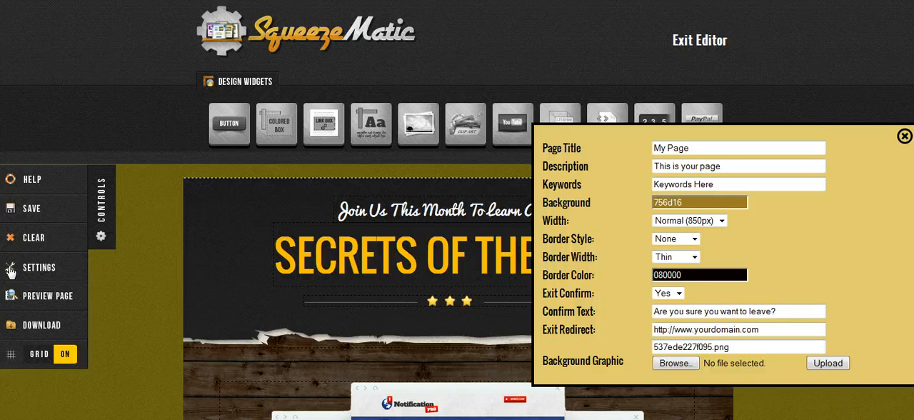
- Close the settings panel and return to the Controls sidebar
{"action": "left_click", "coordinate": [904, 136]}
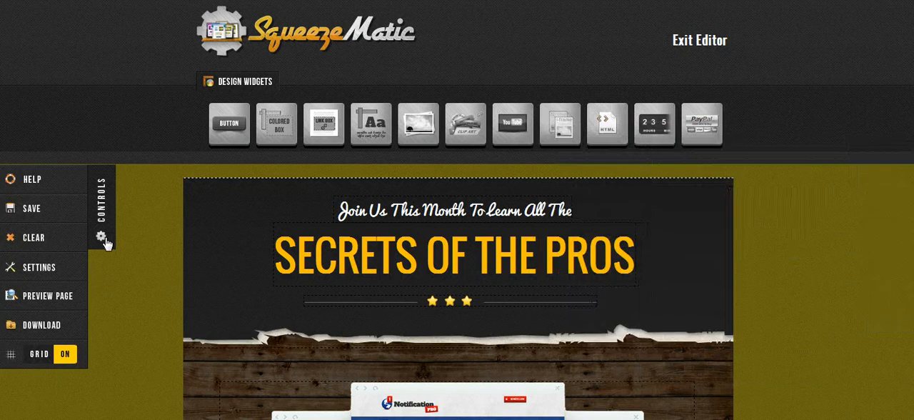
{"action": "mouse_move", "coordinate": [46, 294]}
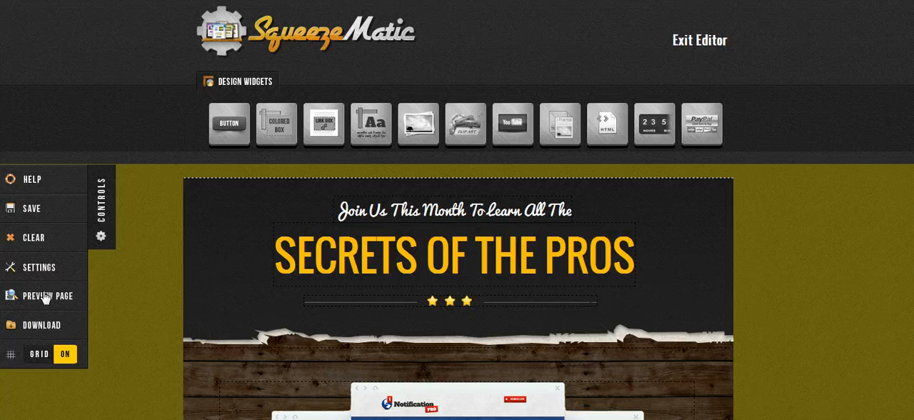
{"action": "mouse_move", "coordinate": [47, 299]}
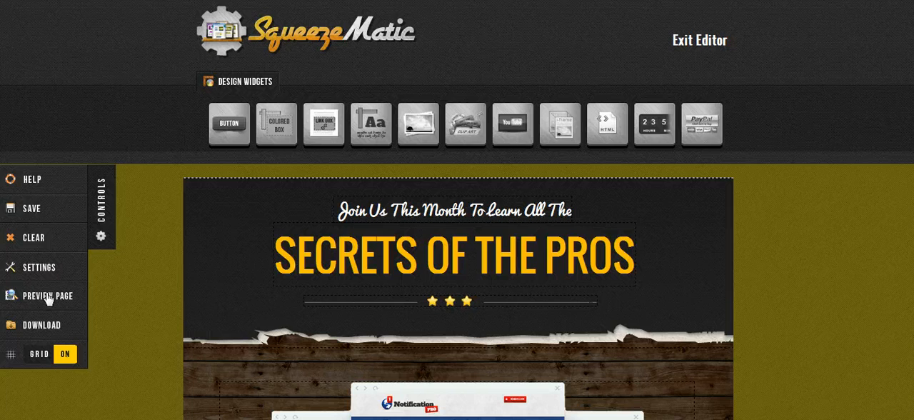
{"action": "left_click", "coordinate": [47, 294]}
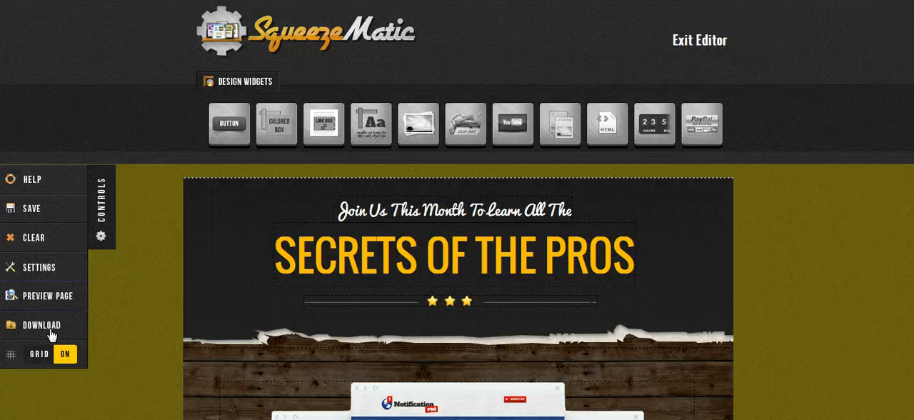
{"action": "mouse_move", "coordinate": [40, 326]}
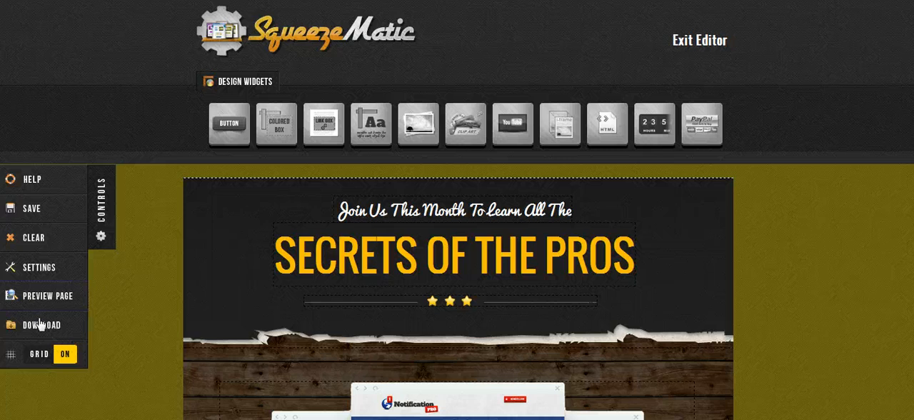
{"action": "mouse_move", "coordinate": [40, 209]}
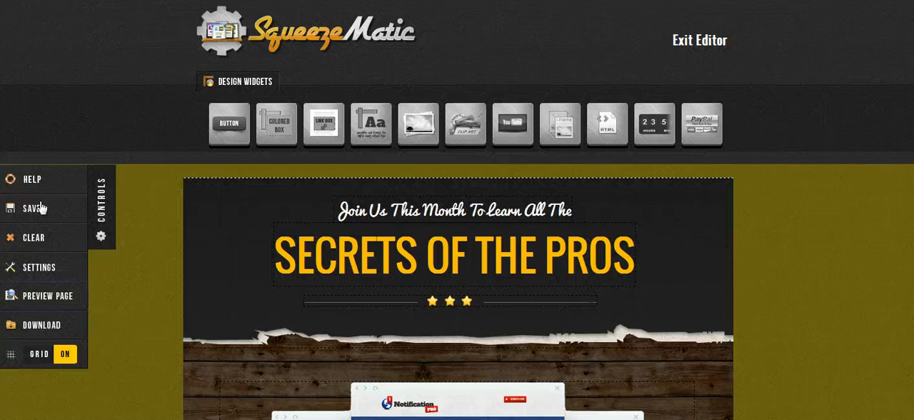
{"action": "mouse_move", "coordinate": [455, 316]}
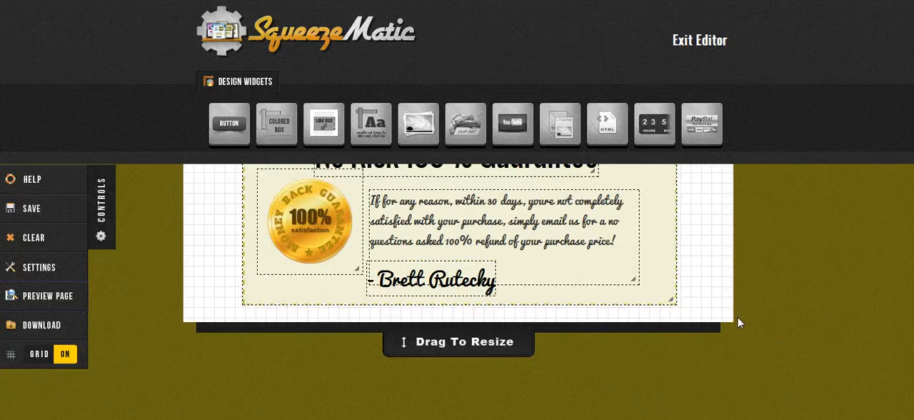
{"action": "mouse_move", "coordinate": [840, 344]}
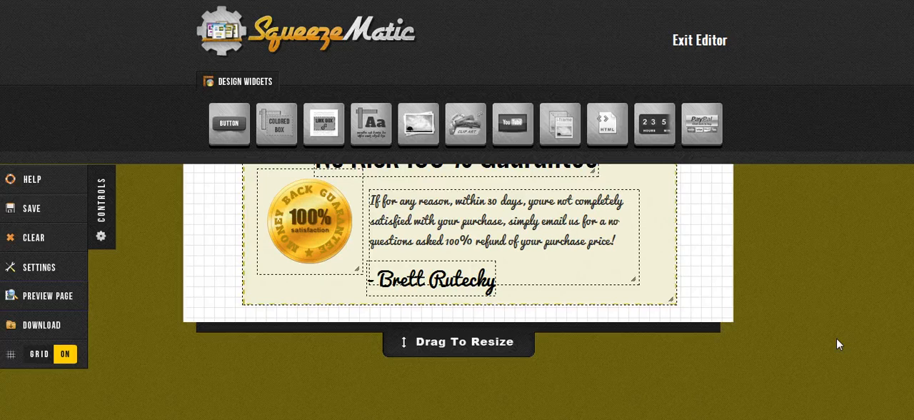
{"action": "mouse_move", "coordinate": [826, 340]}
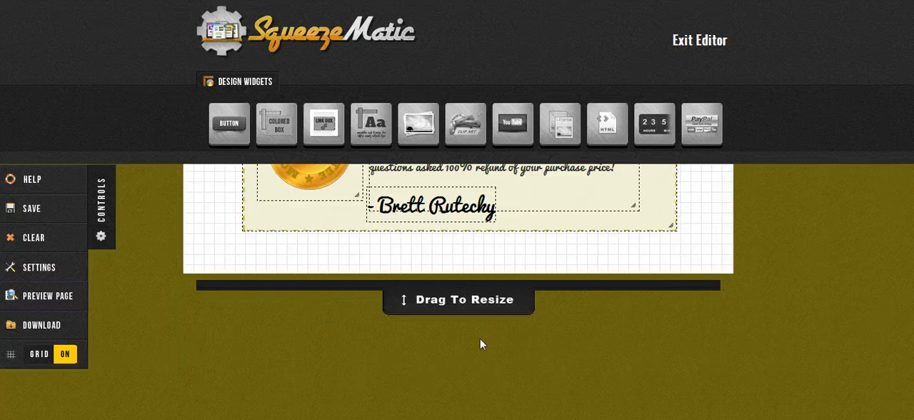
{"action": "mouse_move", "coordinate": [500, 343]}
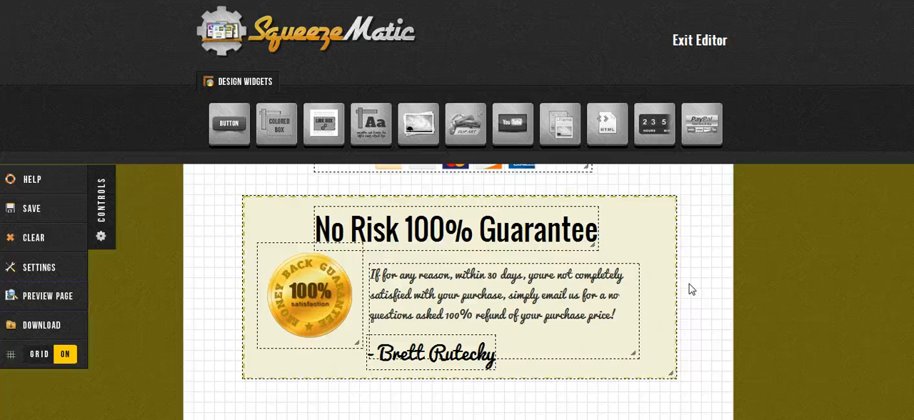
{"action": "mouse_move", "coordinate": [876, 234]}
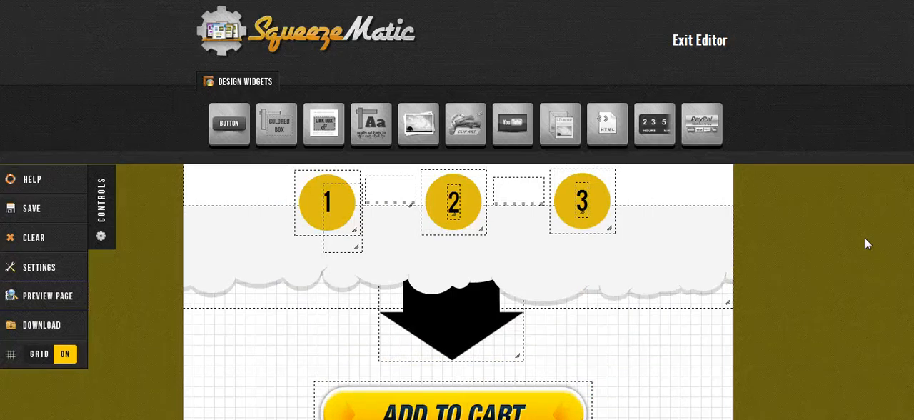
{"action": "mouse_move", "coordinate": [470, 407]}
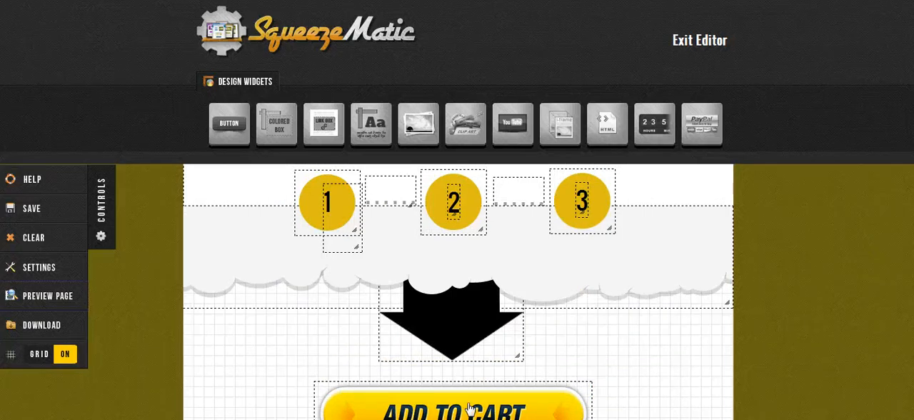